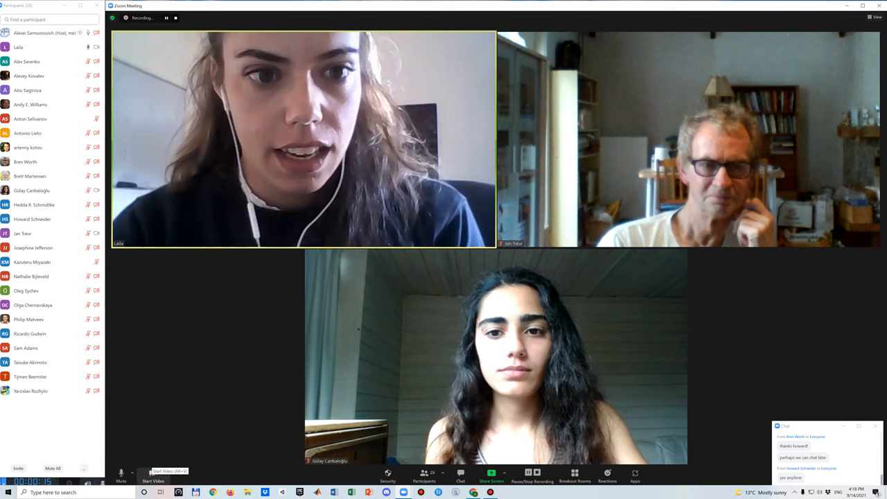
mouse_move(120, 474)
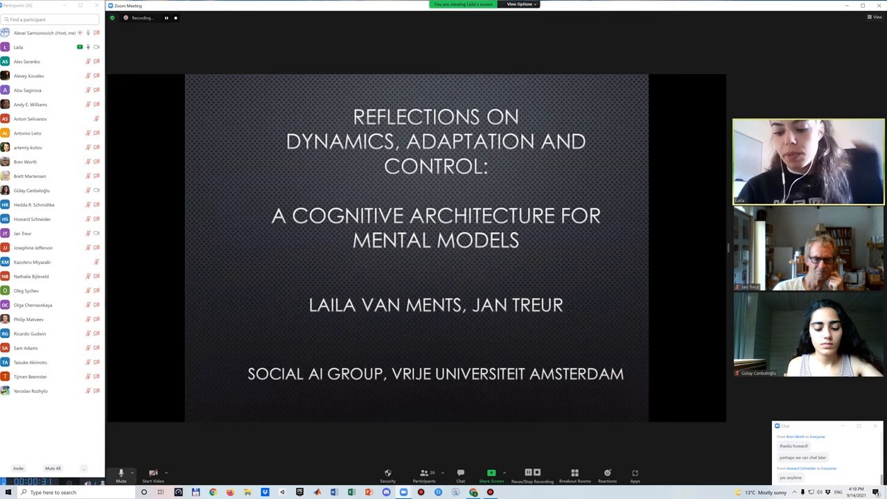
left_click(120, 475)
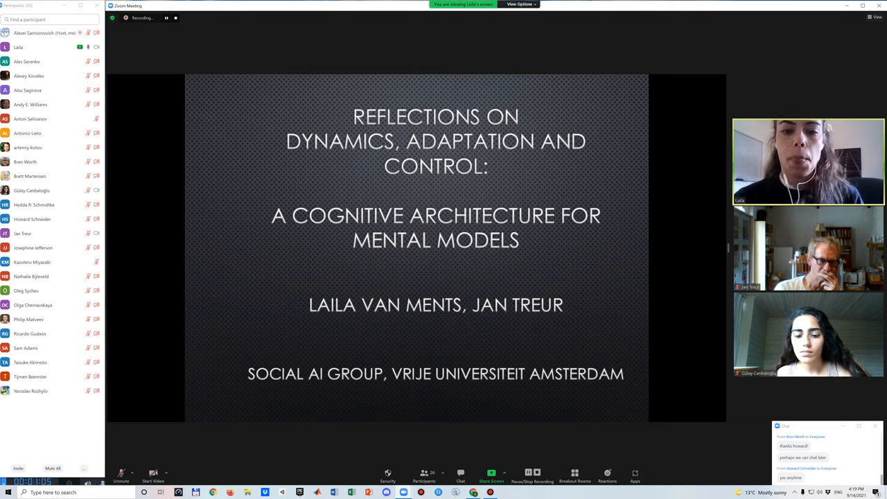
key("right")
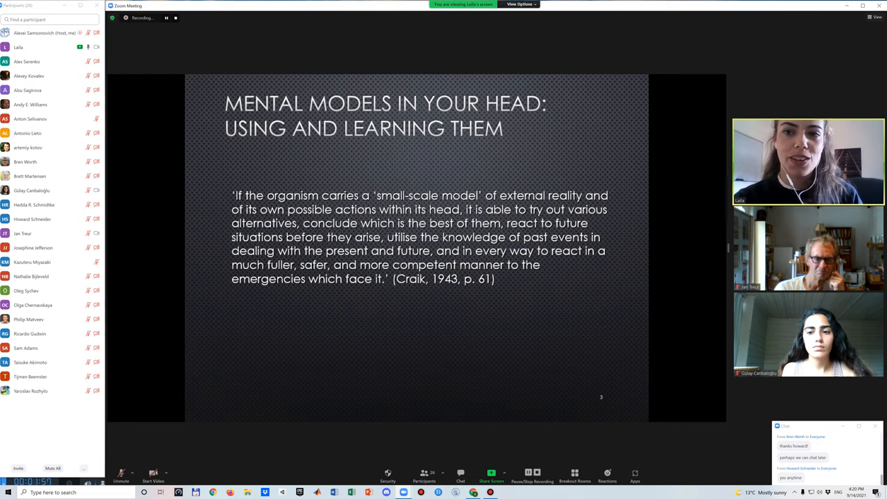
mouse_move(466, 291)
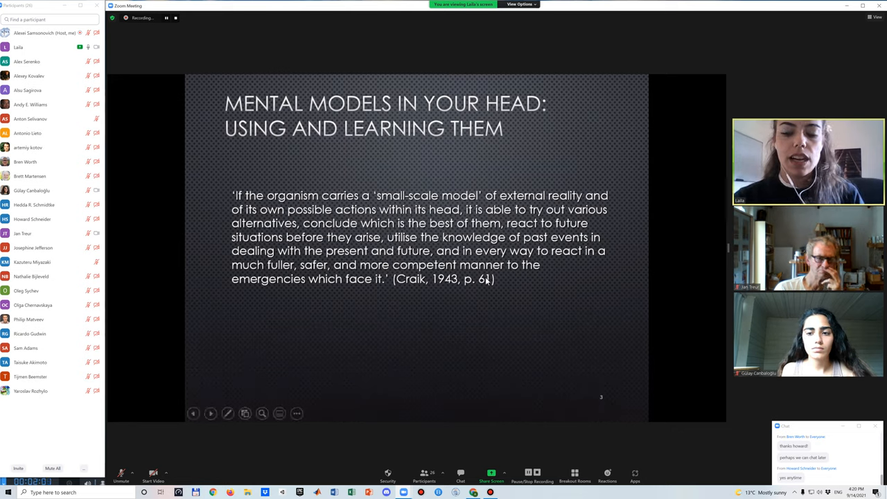
mouse_move(437, 164)
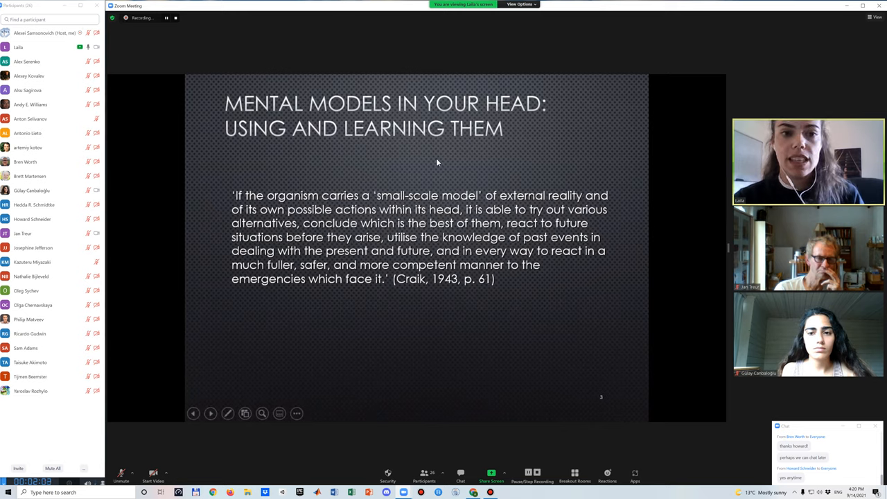
mouse_move(266, 197)
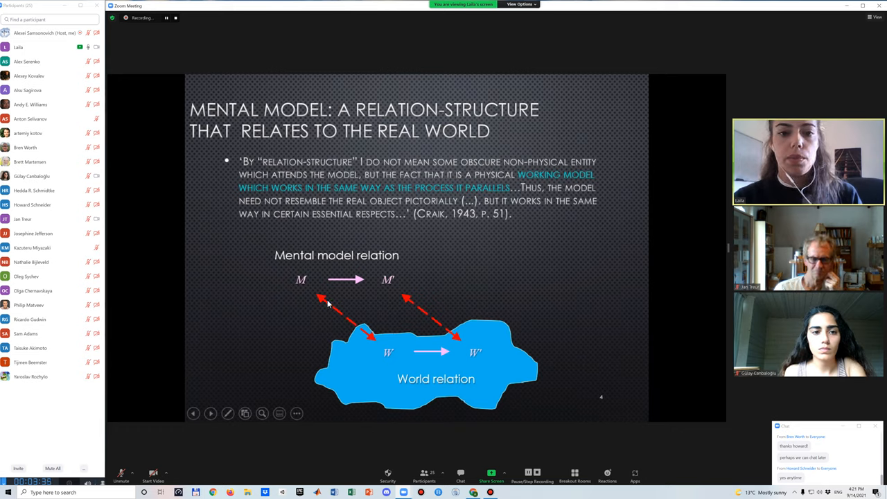
mouse_move(314, 286)
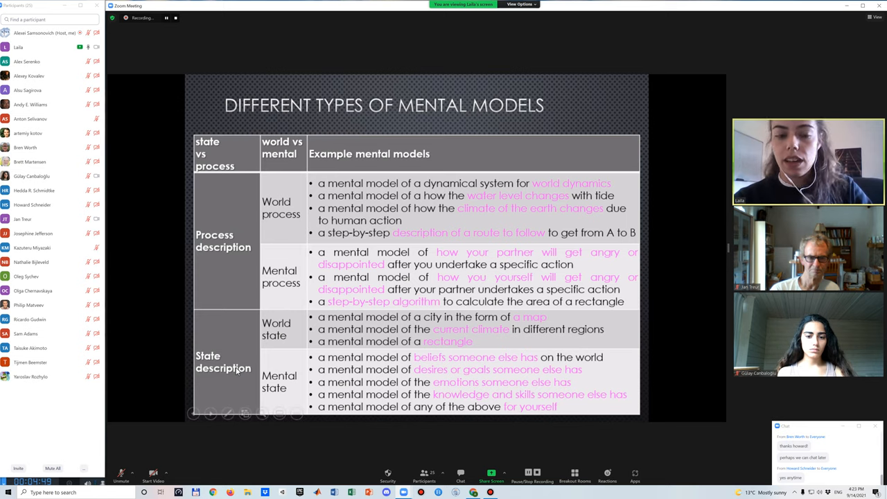
mouse_move(263, 366)
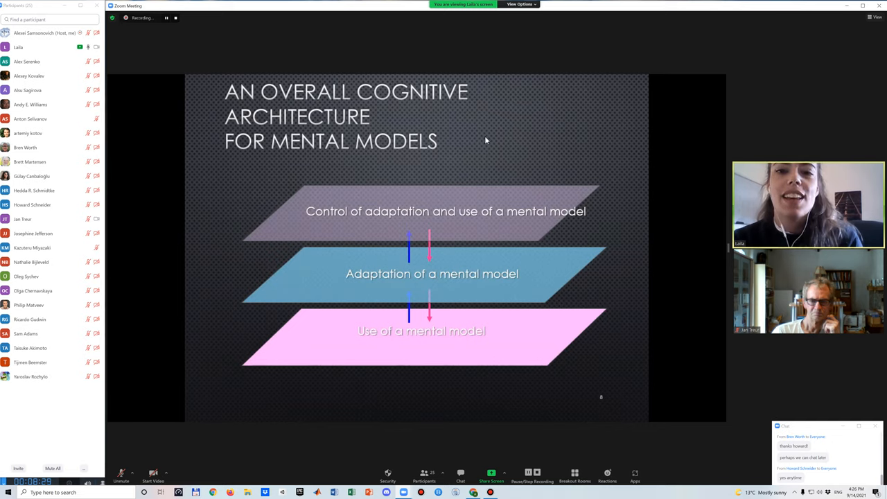
mouse_move(443, 163)
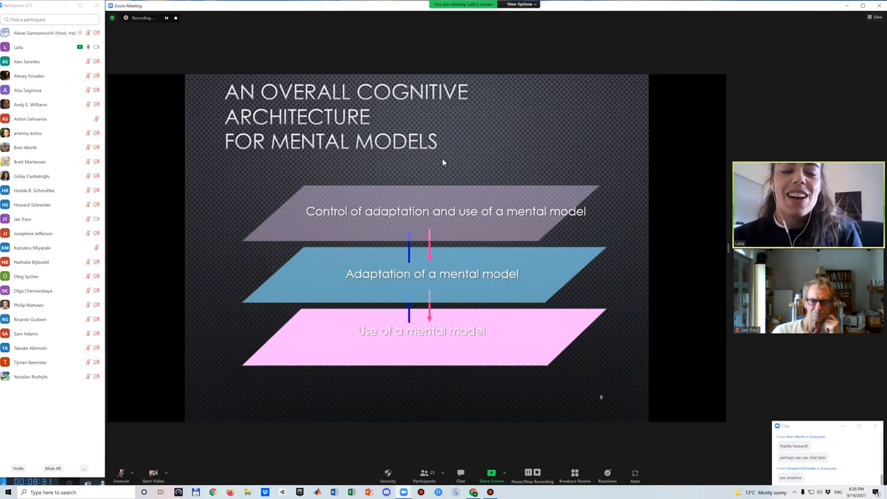